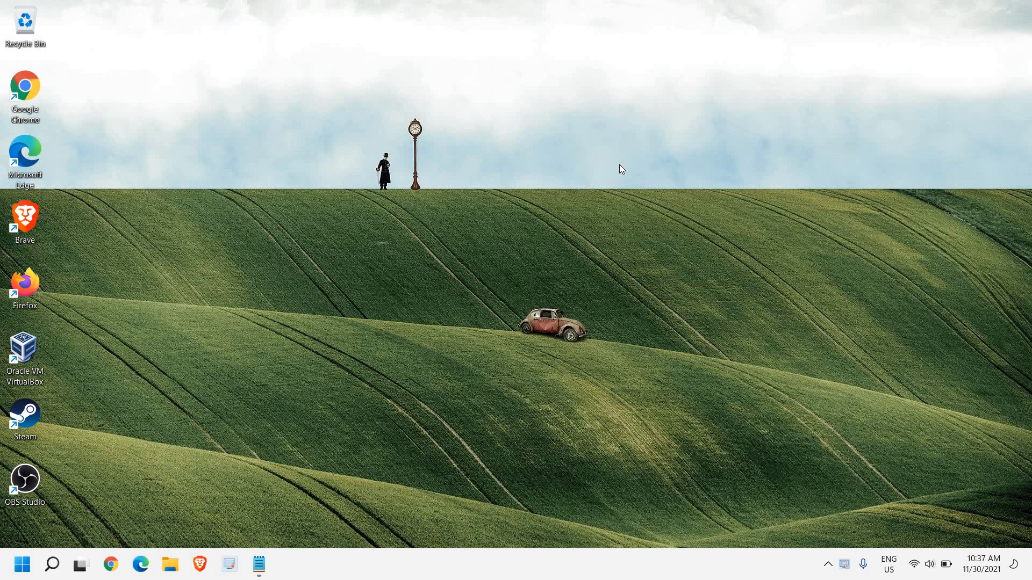
{"action": "mouse_move", "coordinate": [115, 561]}
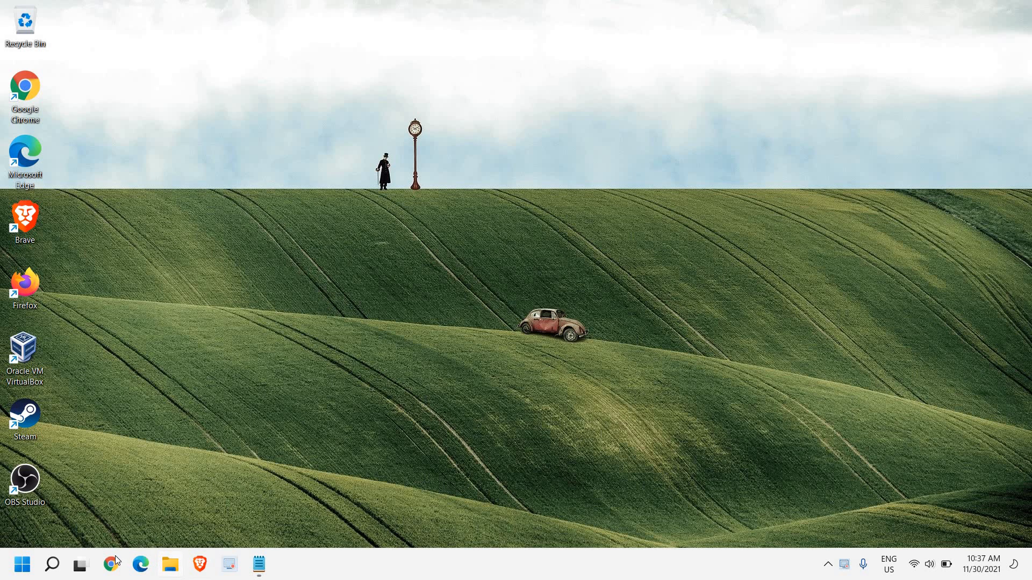
Launch Google Chrome from the taskbar and maximize its window
{"action": "left_click", "coordinate": [111, 564]}
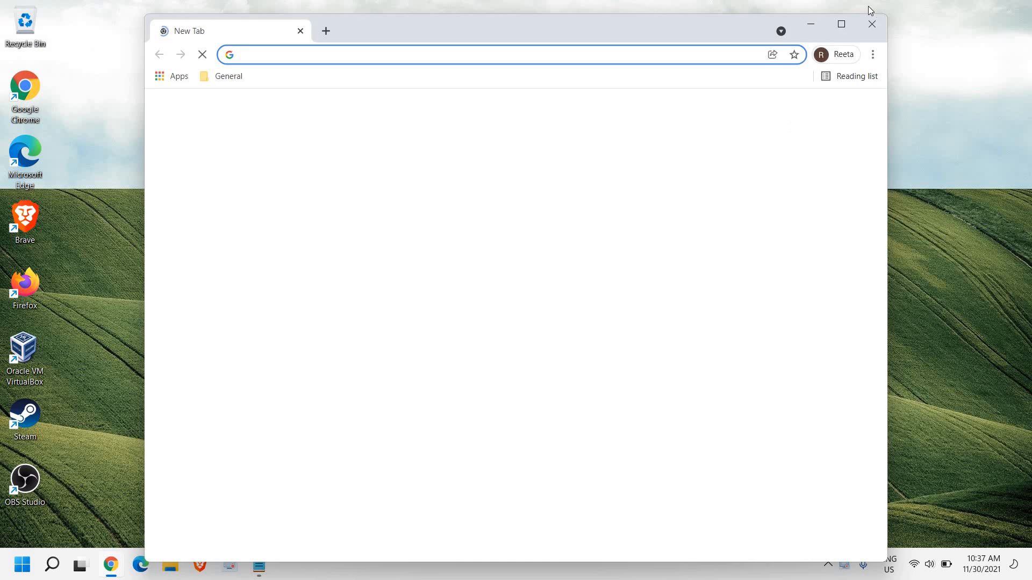
{"action": "left_click", "coordinate": [840, 24]}
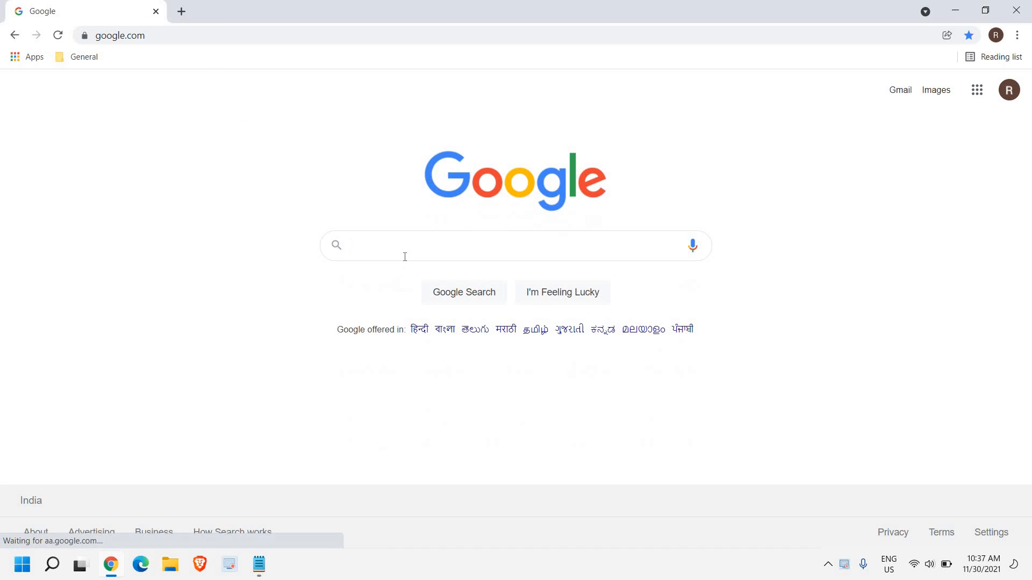
Search Google for "visual c++ package 2013"
{"action": "type", "text": "visual c++"}
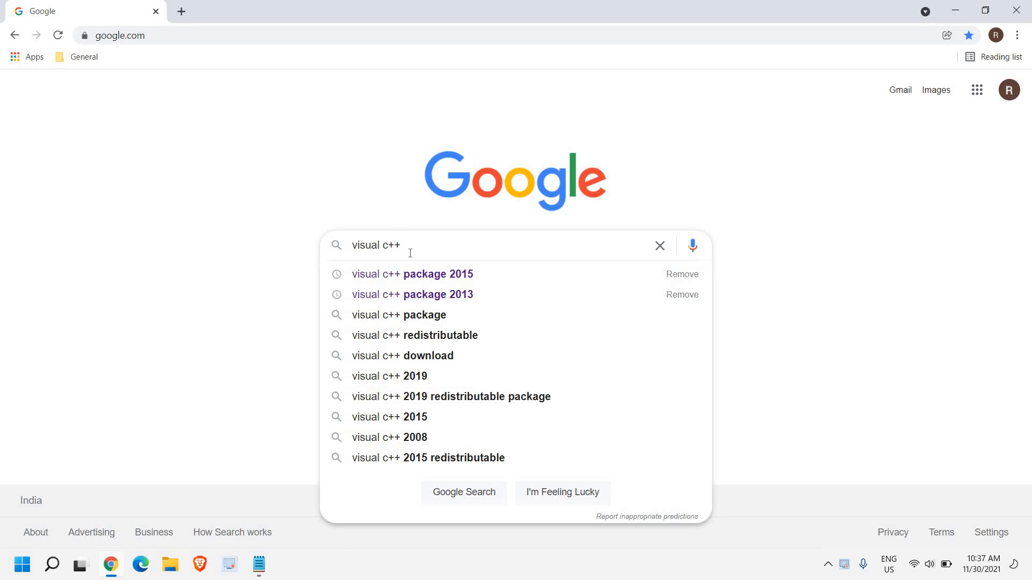
{"action": "type", "text": "package 2013"}
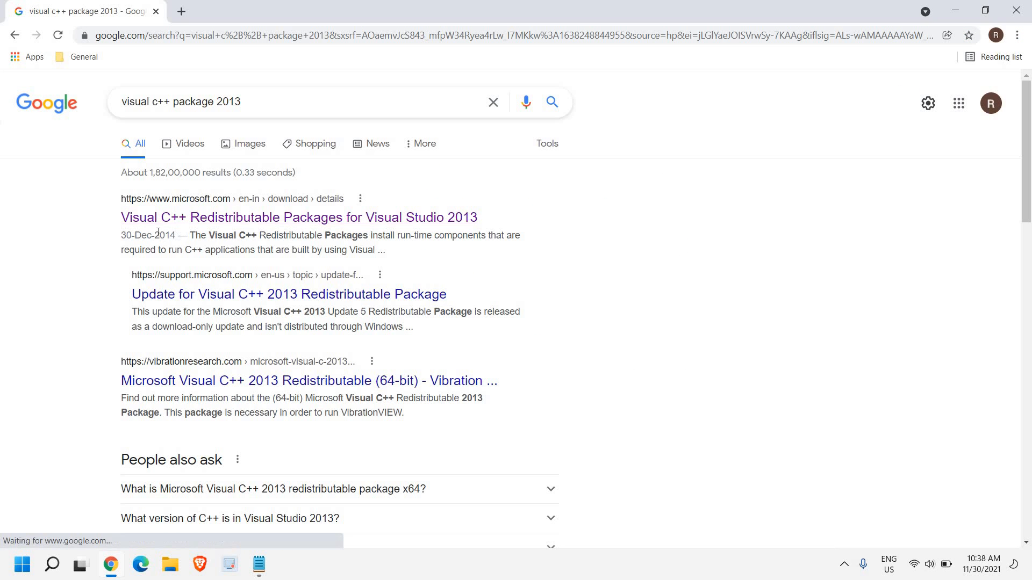
{"action": "mouse_move", "coordinate": [210, 220]}
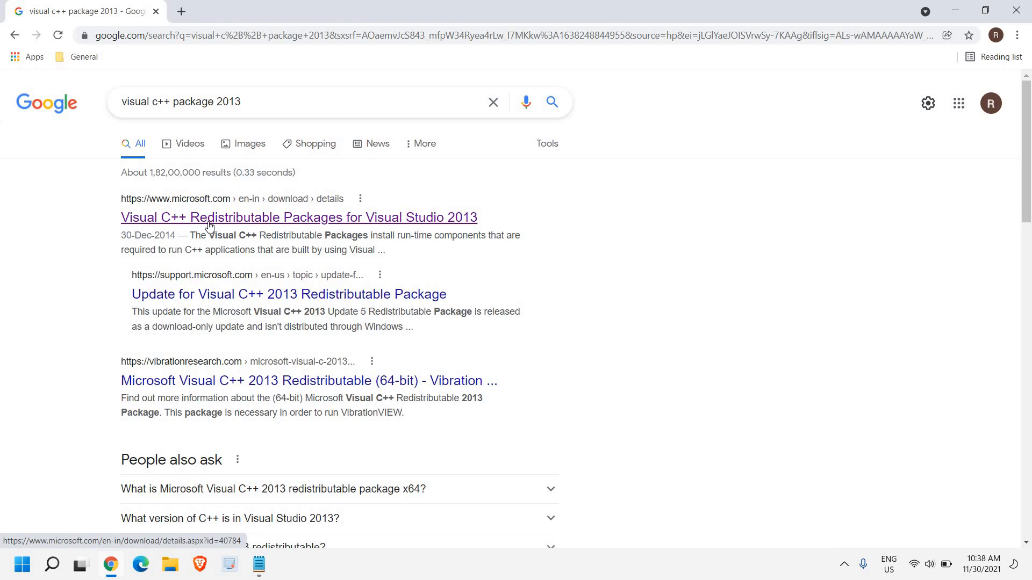
{"action": "mouse_move", "coordinate": [304, 217]}
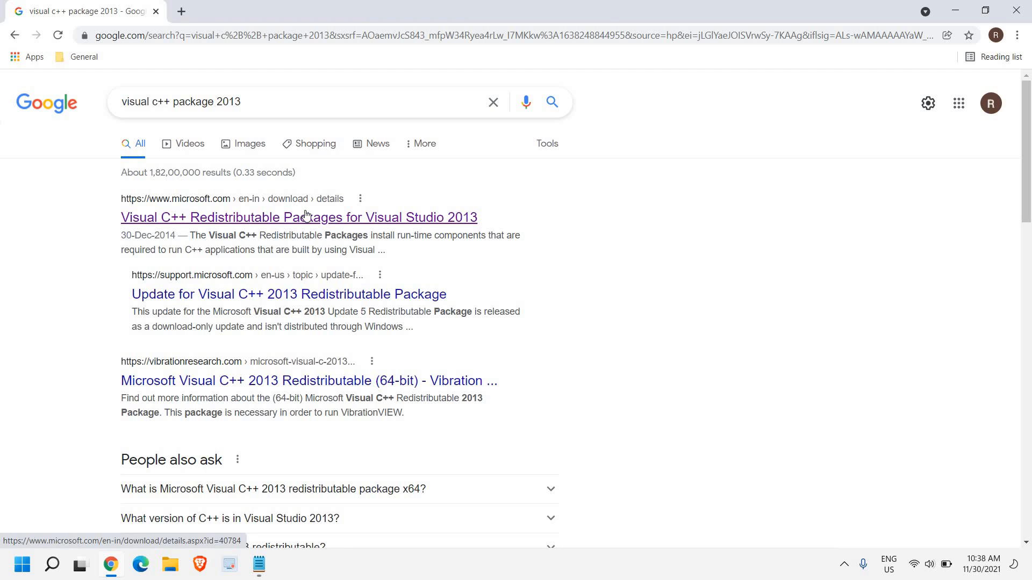
{"action": "mouse_move", "coordinate": [394, 224]}
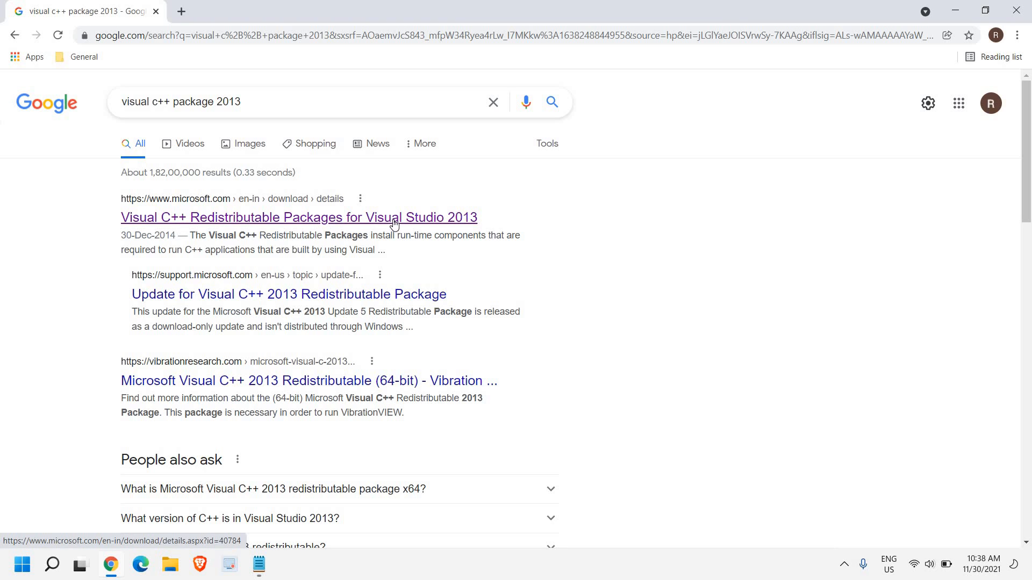
Go to Microsoft's Visual C++ 2013 Redistributable page and reach its download file list
{"action": "left_click", "coordinate": [299, 217]}
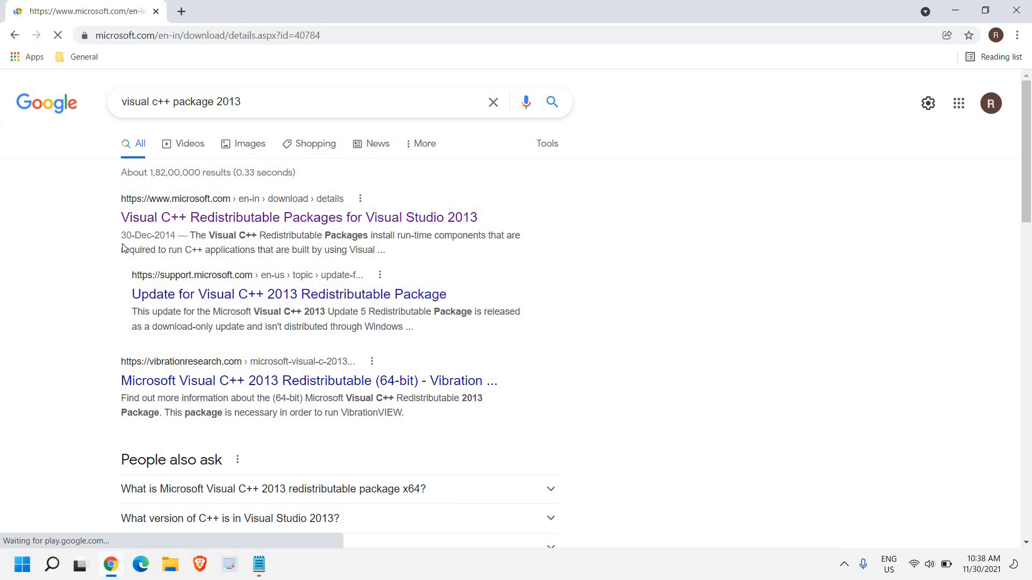
{"action": "left_click", "coordinate": [299, 217]}
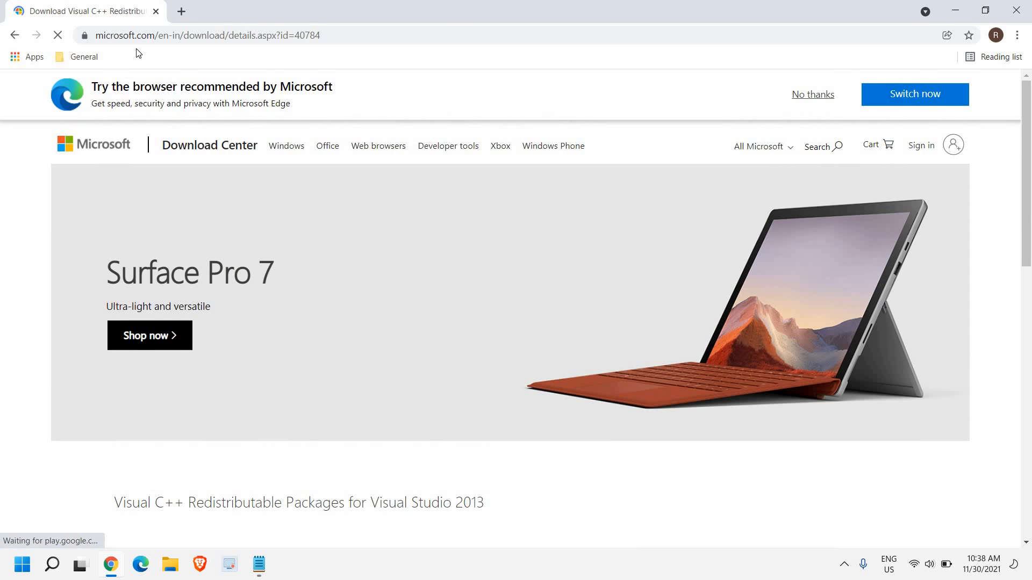
{"action": "scroll", "scroll_direction": "down", "scroll_amount": 3}
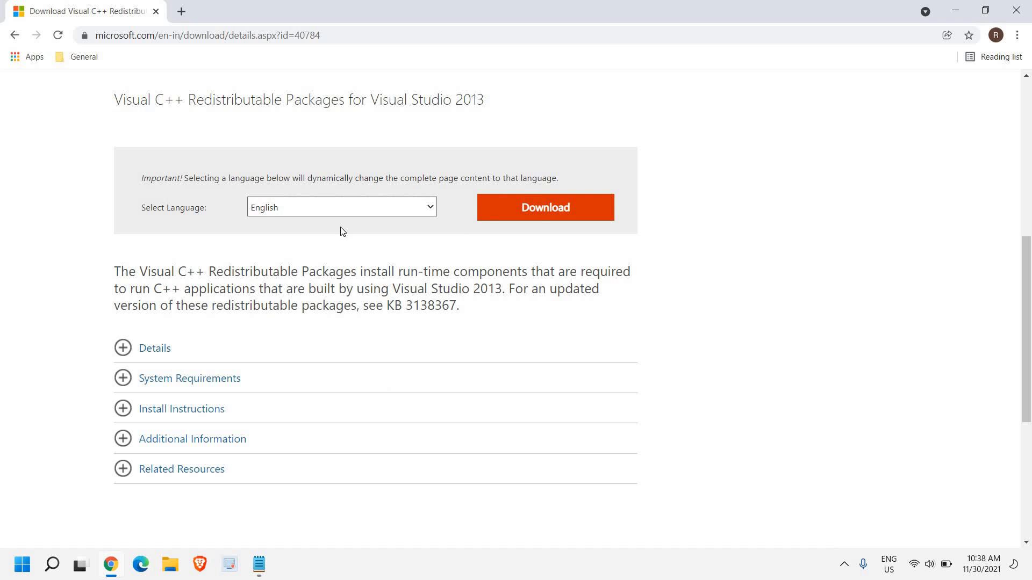
{"action": "left_click", "coordinate": [544, 208]}
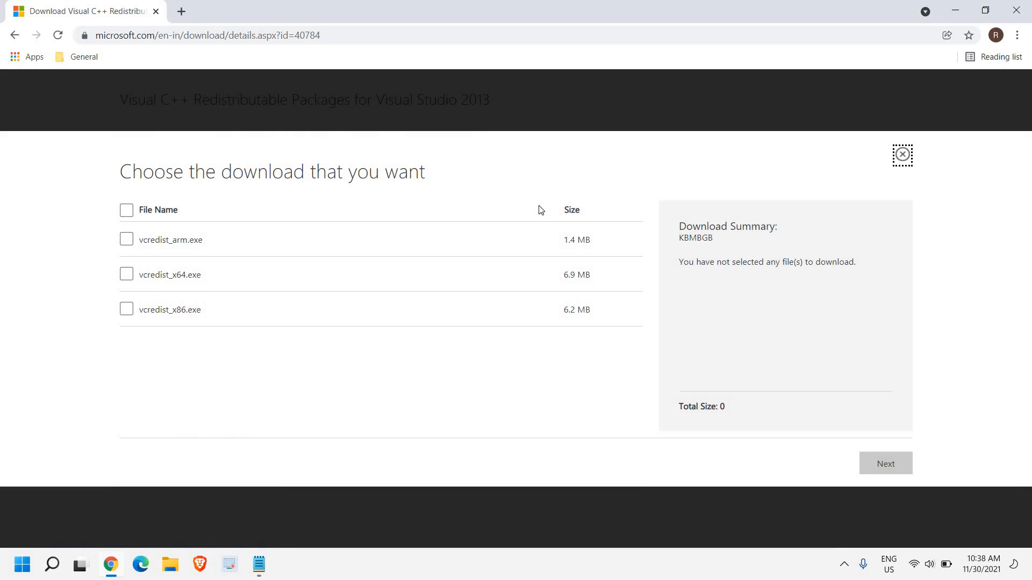
{"action": "mouse_move", "coordinate": [147, 271]}
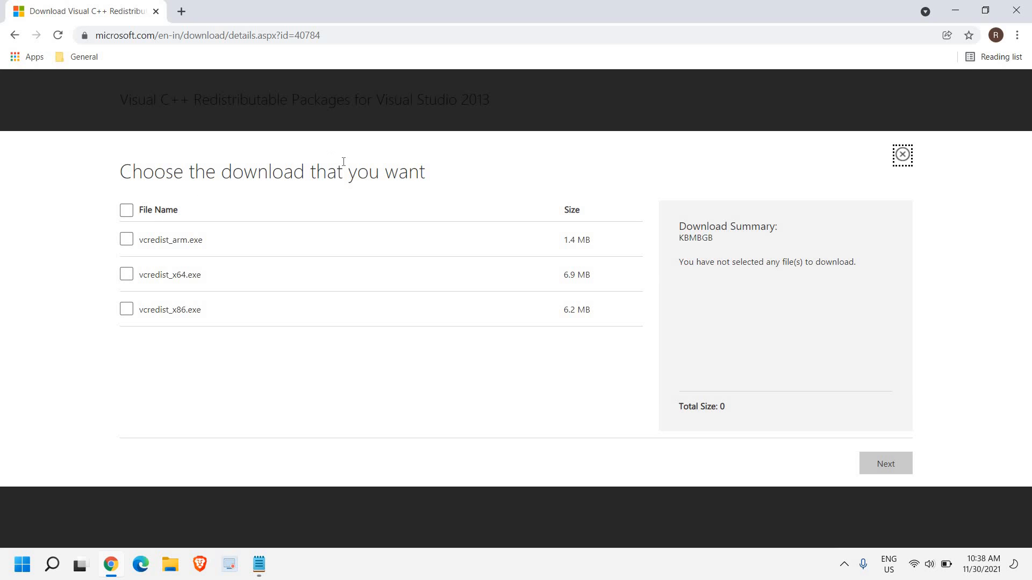
{"action": "mouse_move", "coordinate": [213, 288]}
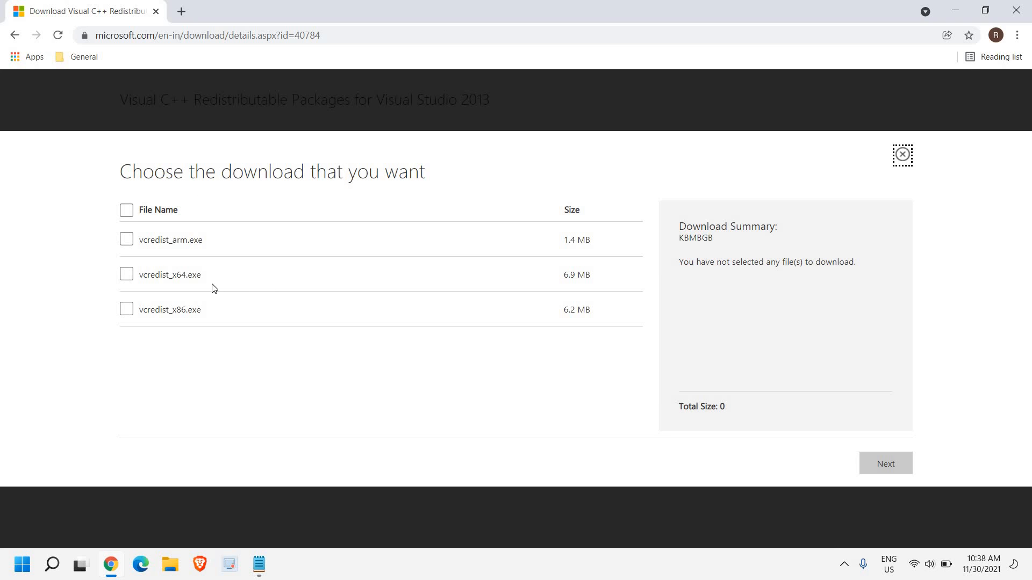
{"action": "mouse_move", "coordinate": [131, 283]}
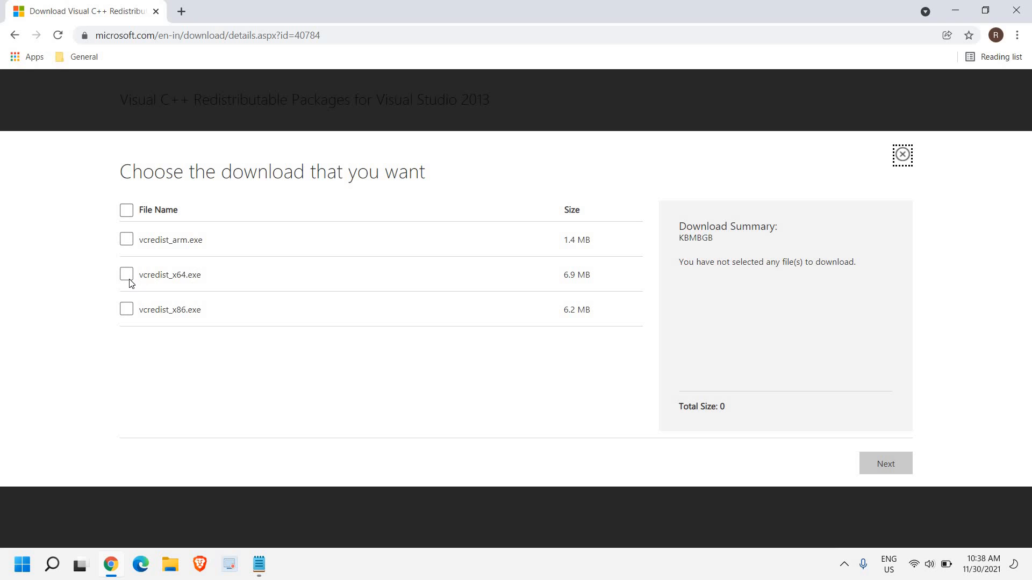
Choose vcredist_x64.exe (6.9 MB) as the file to download
{"action": "left_click", "coordinate": [126, 274]}
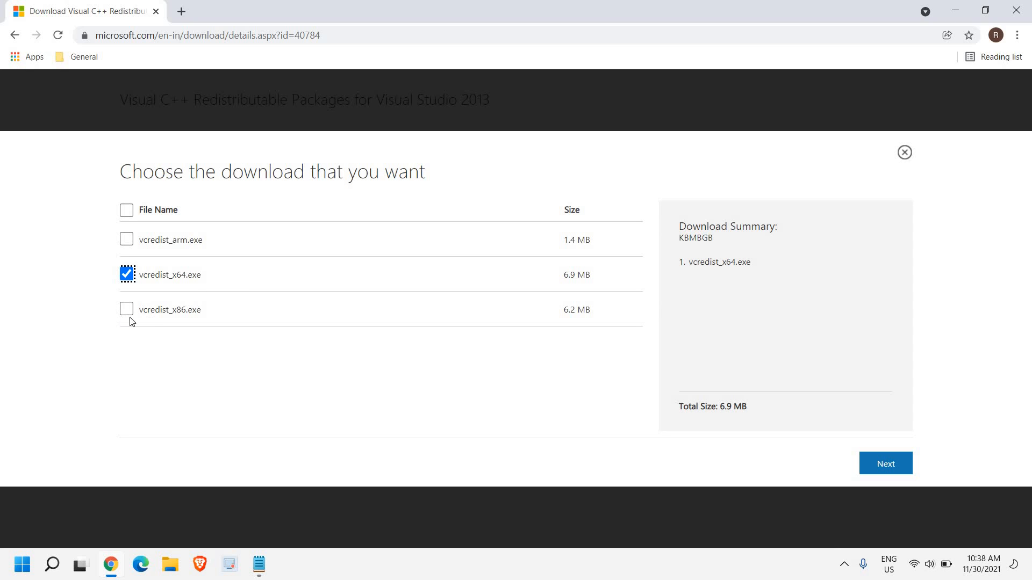
{"action": "double_click", "coordinate": [161, 310]}
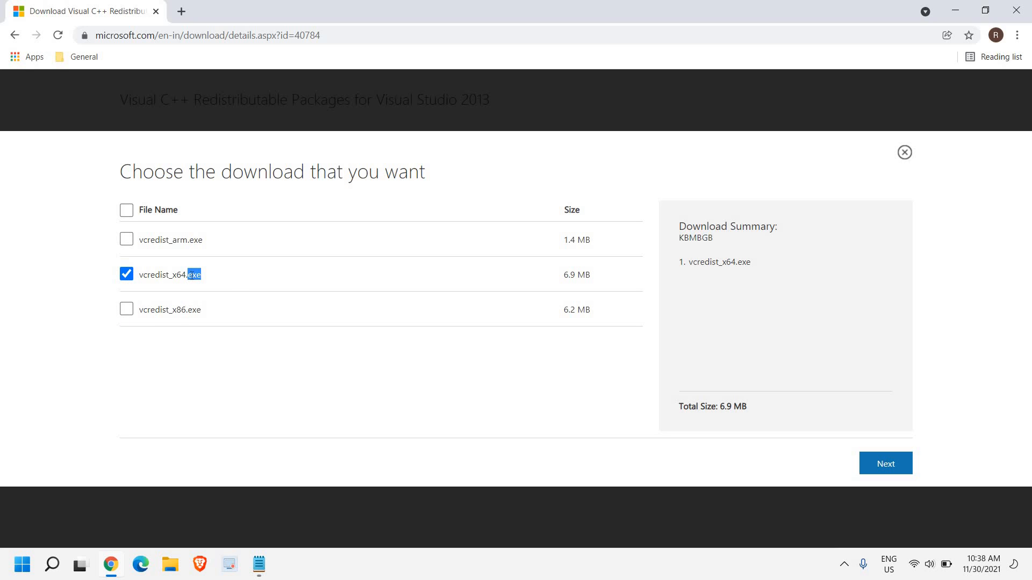
{"action": "mouse_move", "coordinate": [260, 274]}
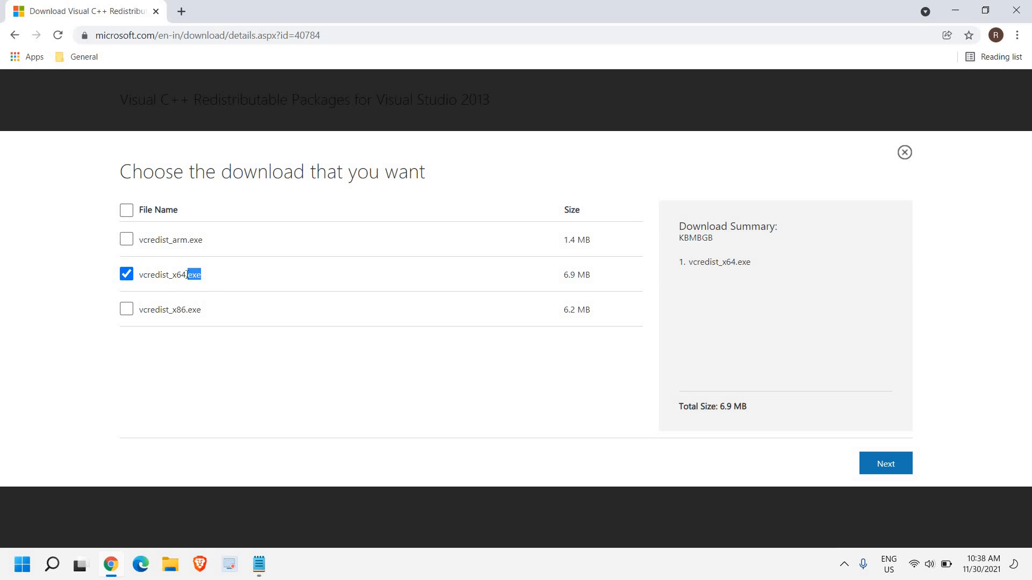
{"action": "mouse_move", "coordinate": [365, 277]}
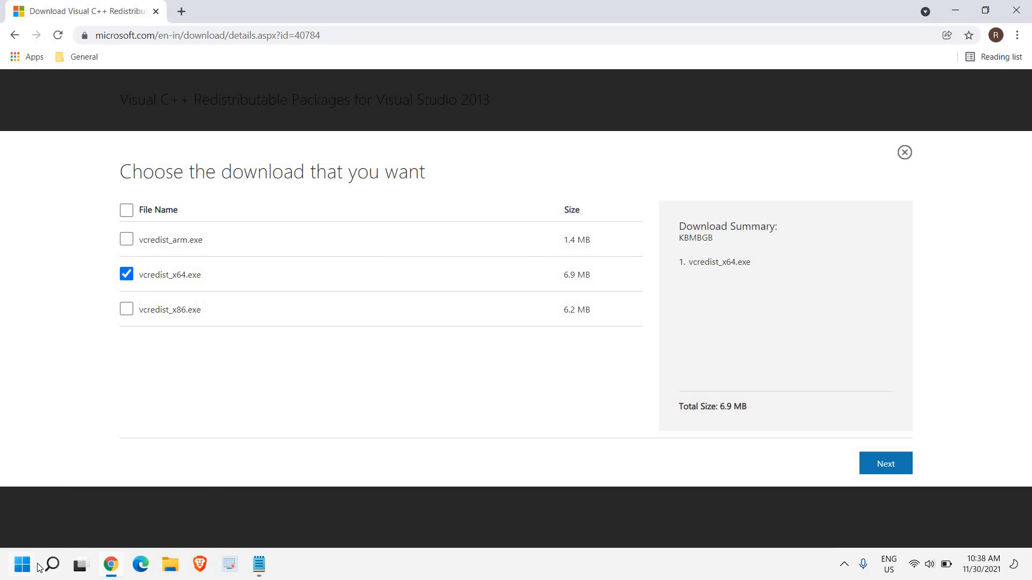
Run systeminfo in an administrator Command Prompt to confirm an x64-based PC, then close it
{"action": "left_click", "coordinate": [49, 564]}
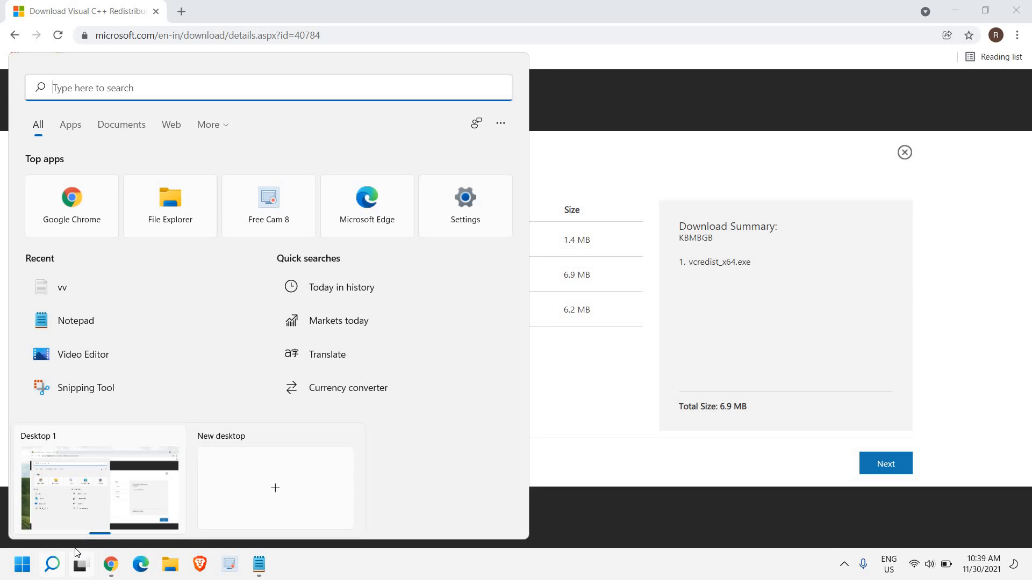
{"action": "type", "text": "cmd"}
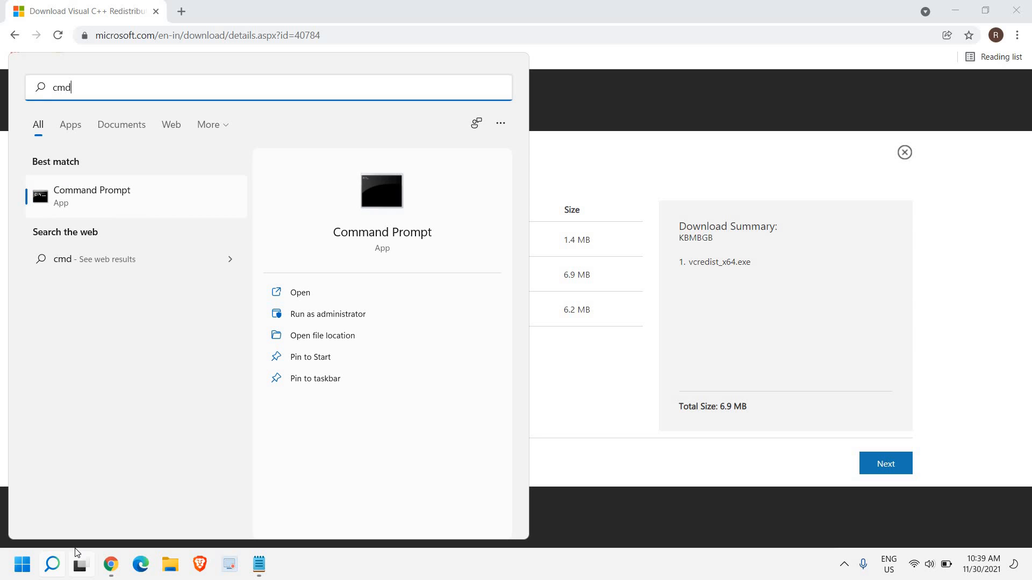
{"action": "mouse_move", "coordinate": [325, 316]}
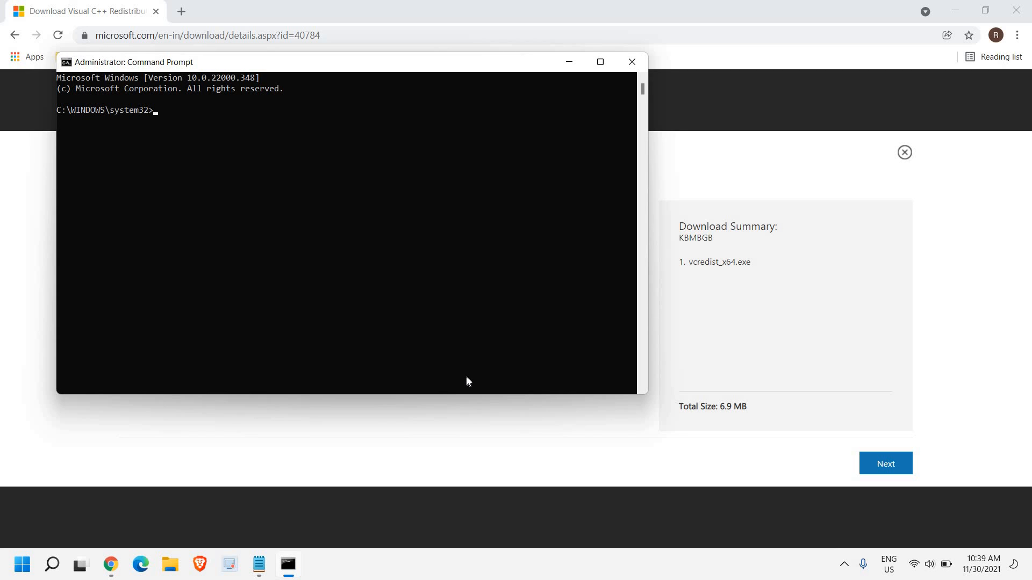
{"action": "type", "text": "system"}
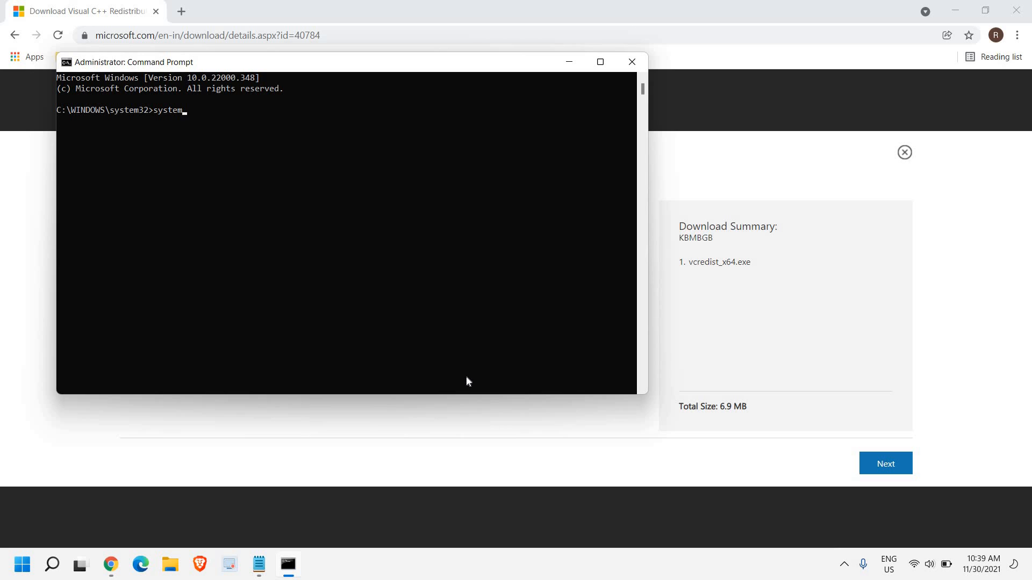
{"action": "type", "text": "info"}
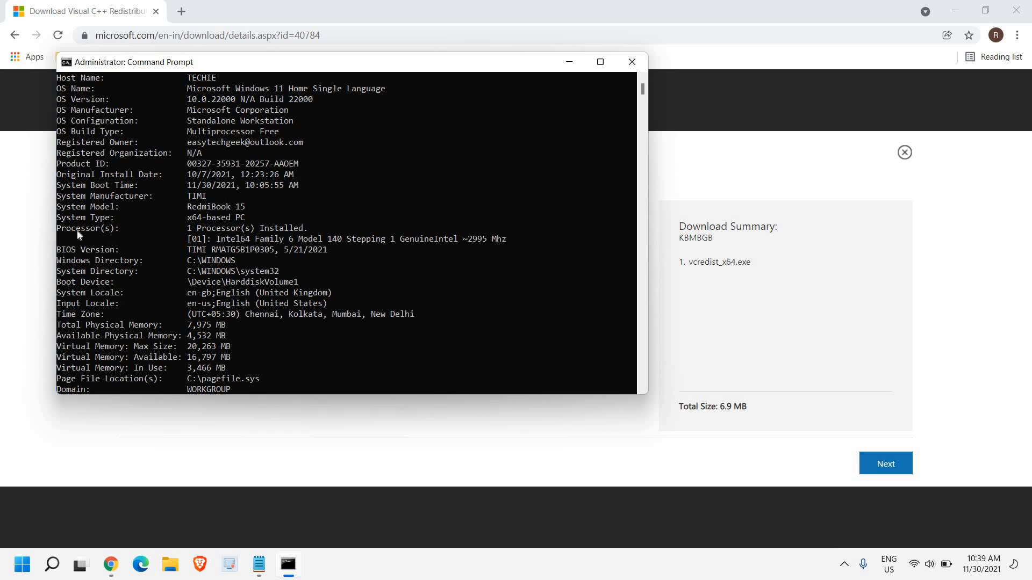
{"action": "mouse_move", "coordinate": [241, 226]}
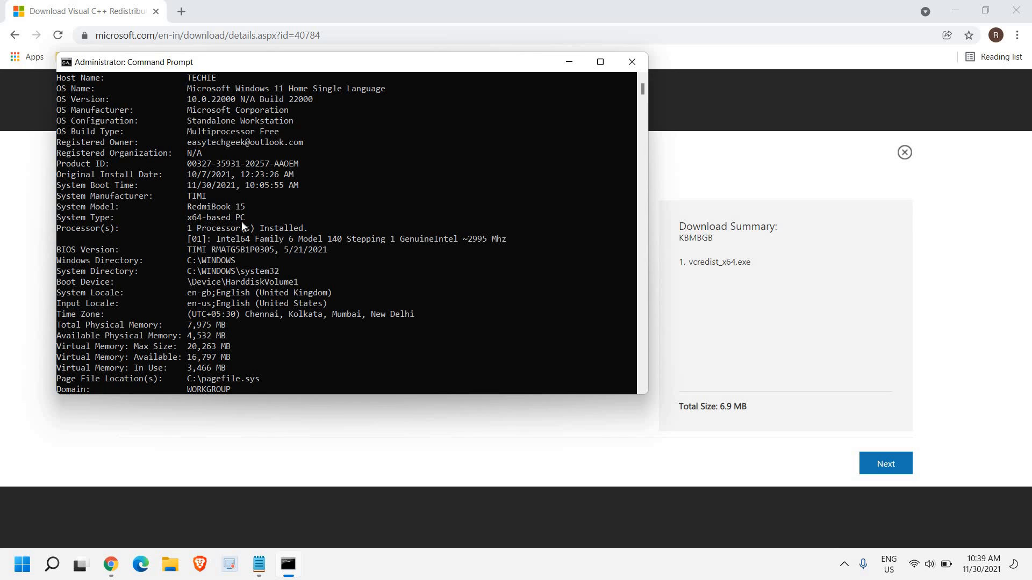
{"action": "scroll", "scroll_direction": "down", "scroll_amount": 3}
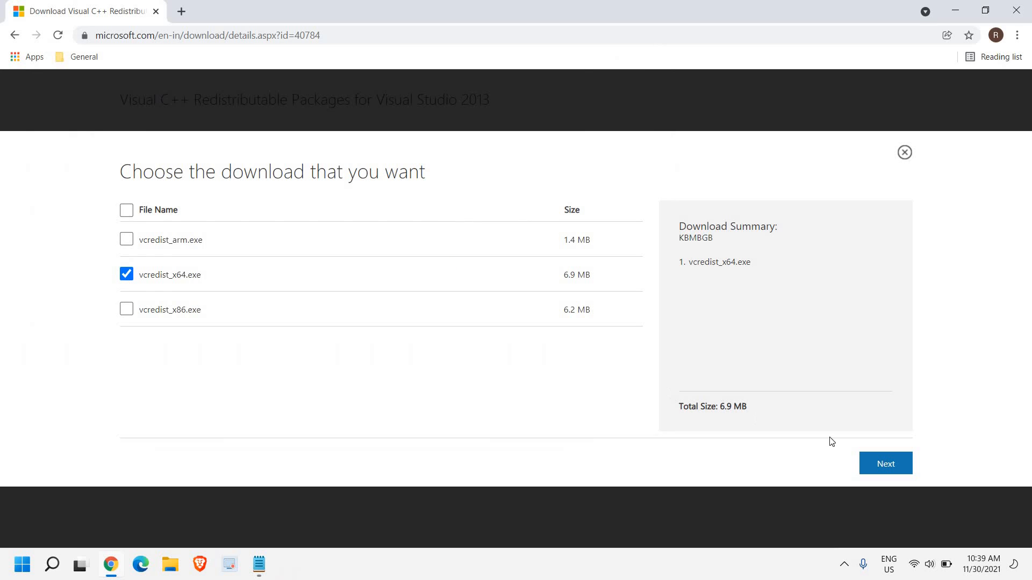
Download vcredist_x64.exe and launch the installer from Chrome's download bar
{"action": "left_click", "coordinate": [885, 464]}
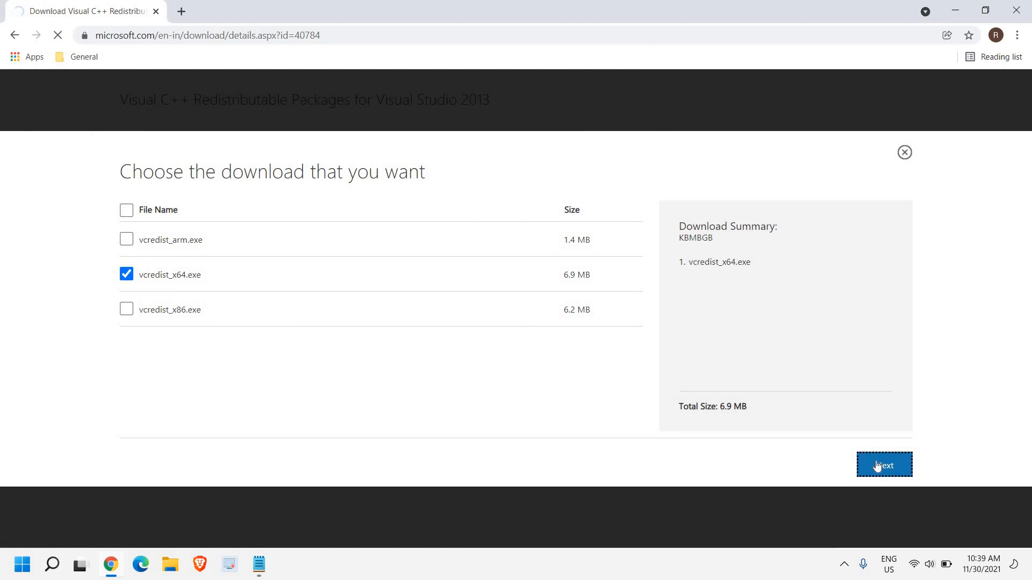
{"action": "left_click", "coordinate": [884, 465]}
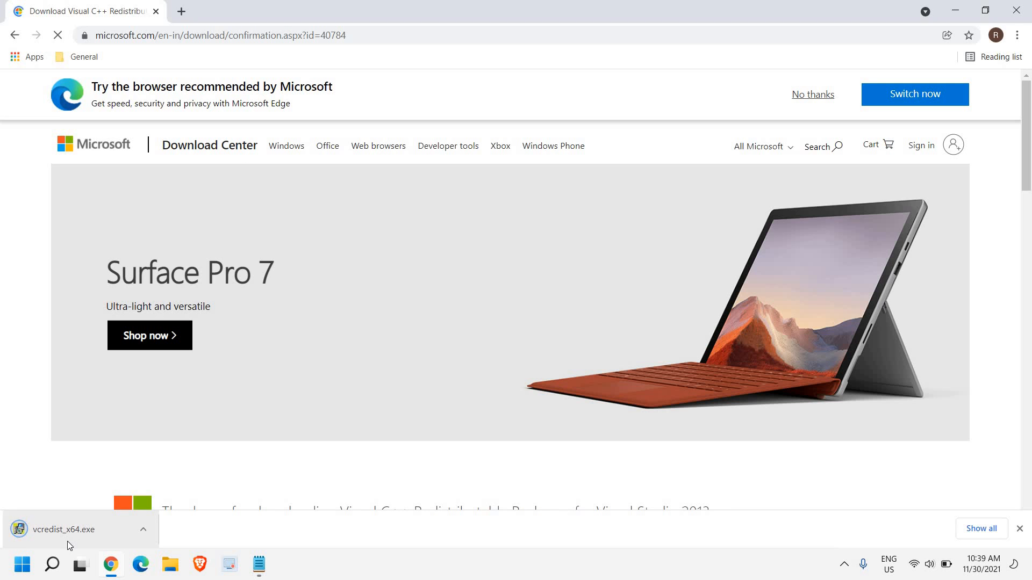
{"action": "mouse_move", "coordinate": [69, 530]}
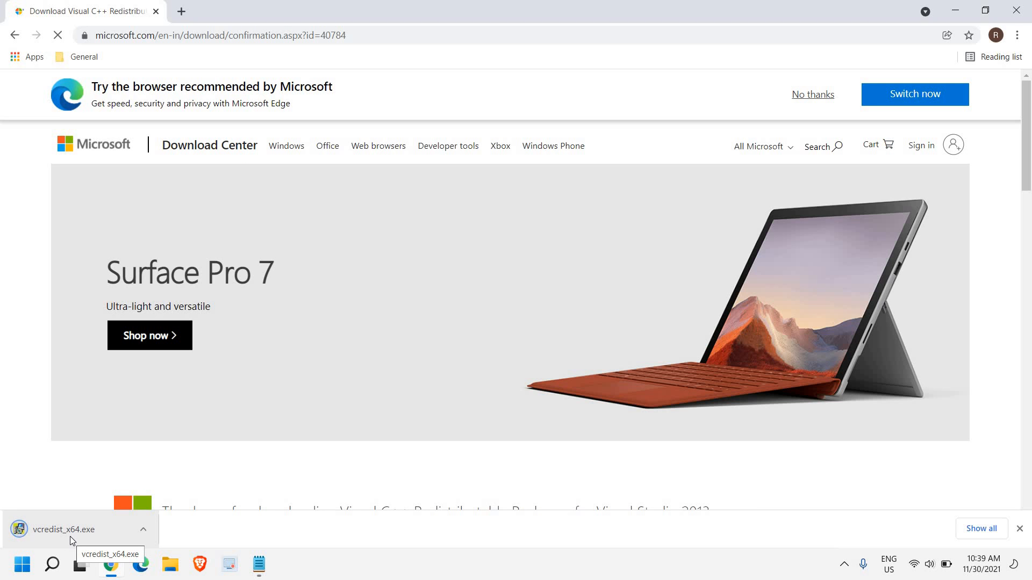
{"action": "left_click", "coordinate": [62, 529]}
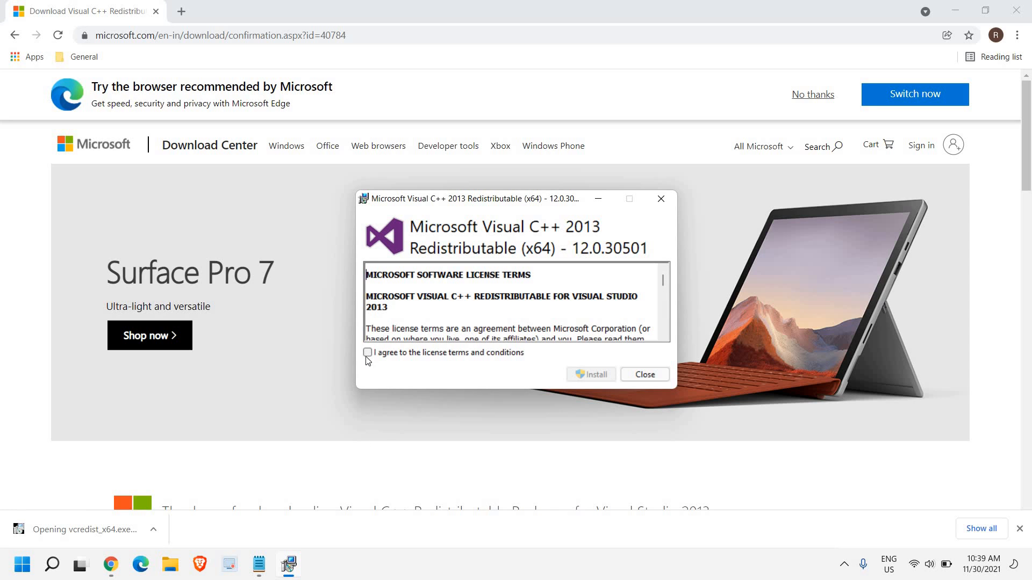
Accept the license terms, install the 2013 x64 redistributable, and close setup after success
{"action": "left_click", "coordinate": [367, 352]}
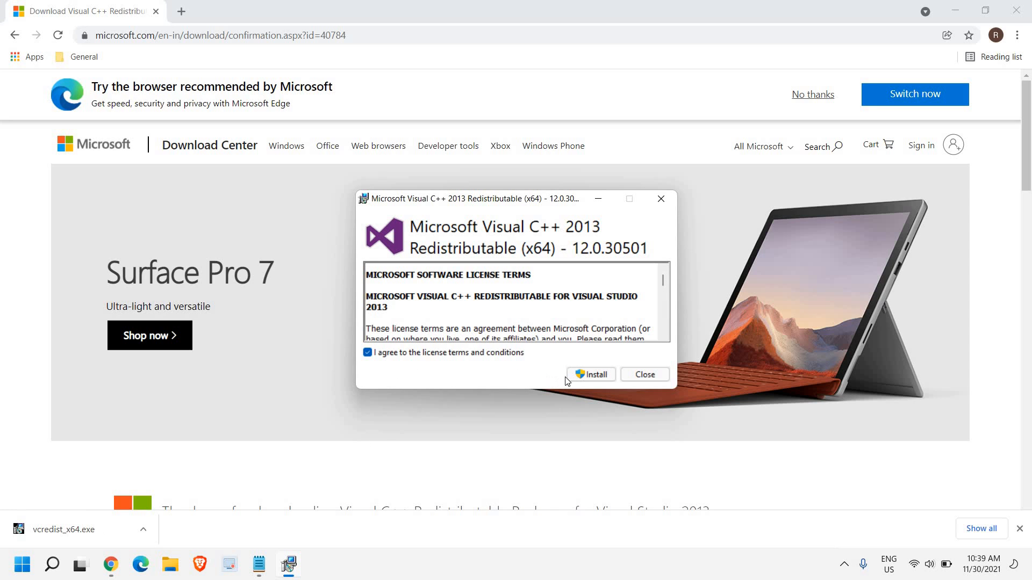
{"action": "left_click", "coordinate": [590, 374]}
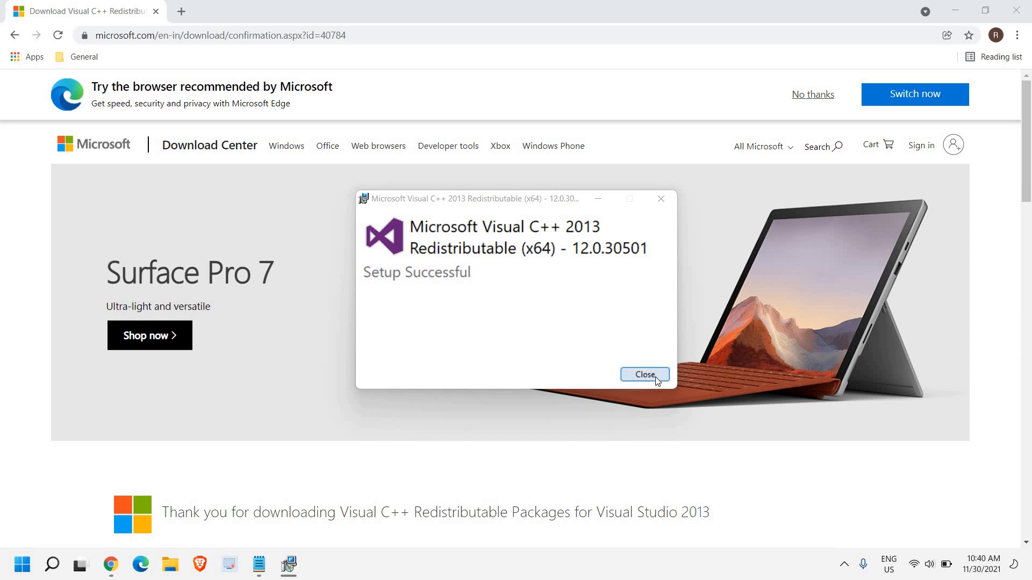
{"action": "left_click", "coordinate": [643, 374]}
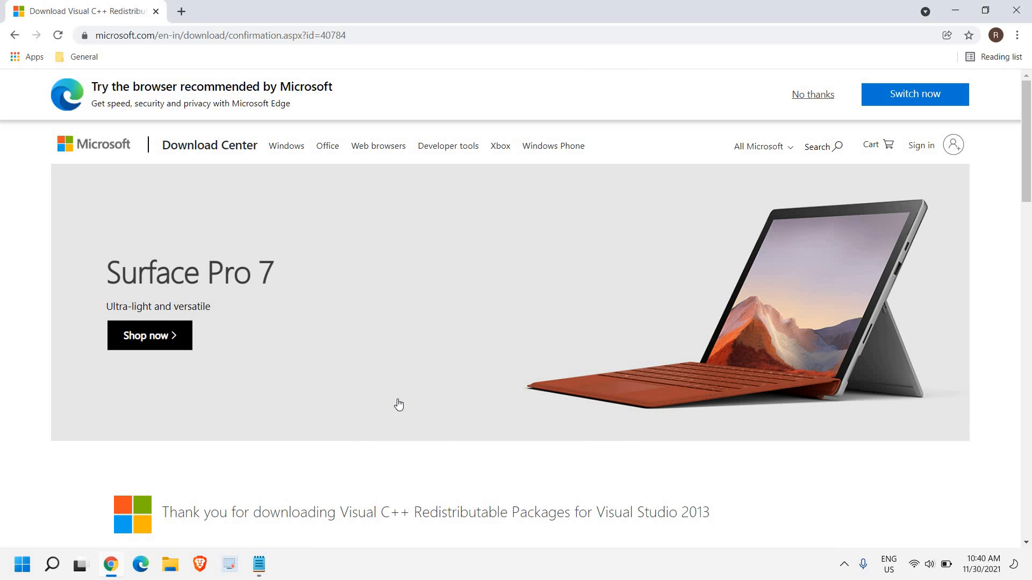
Go to google.com and search for "visual c++ package 2015"
{"action": "left_click", "coordinate": [217, 36]}
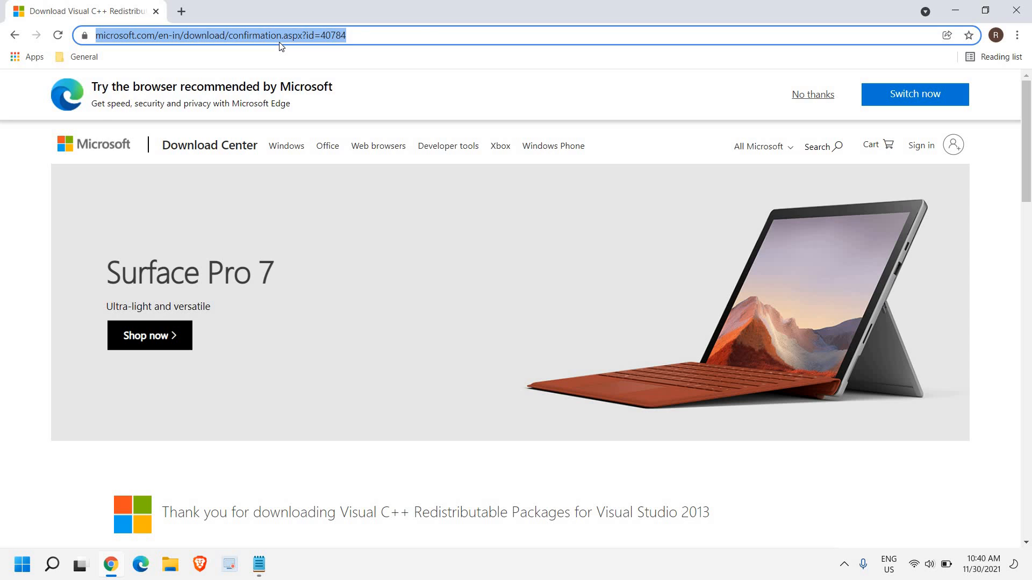
{"action": "type", "text": "google.com"}
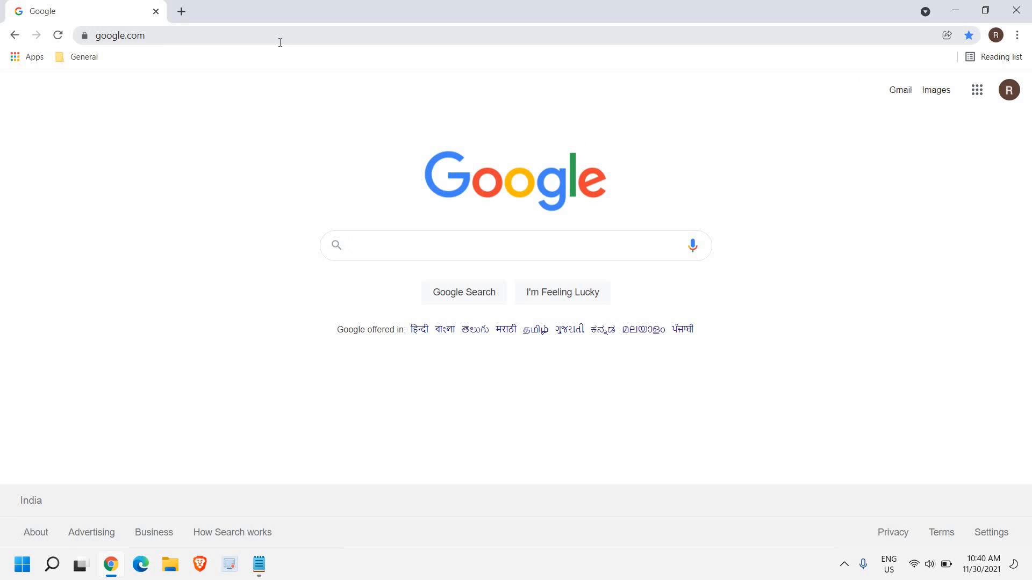
{"action": "type", "text": "v"}
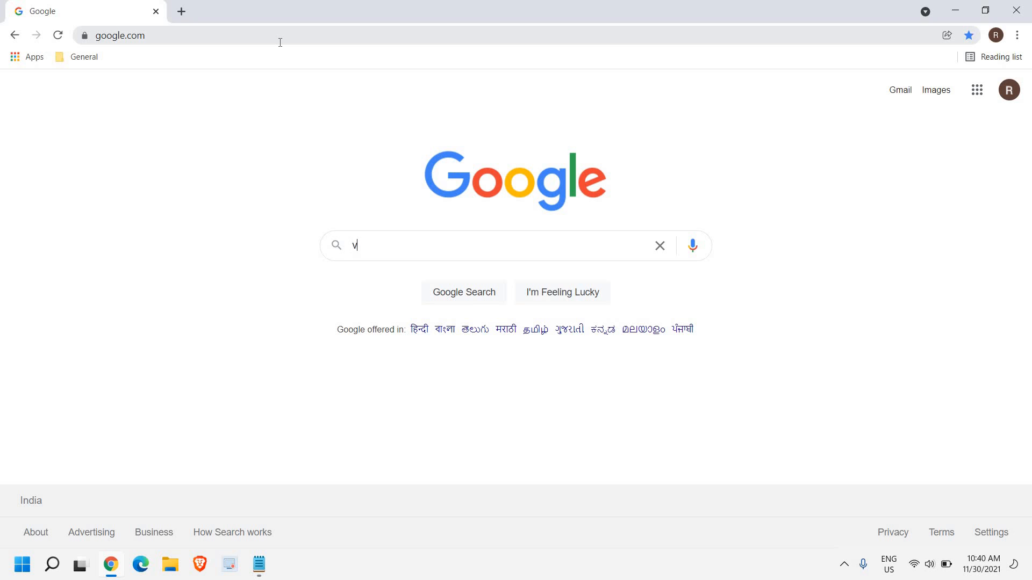
{"action": "type", "text": "isual c++ package 2013"}
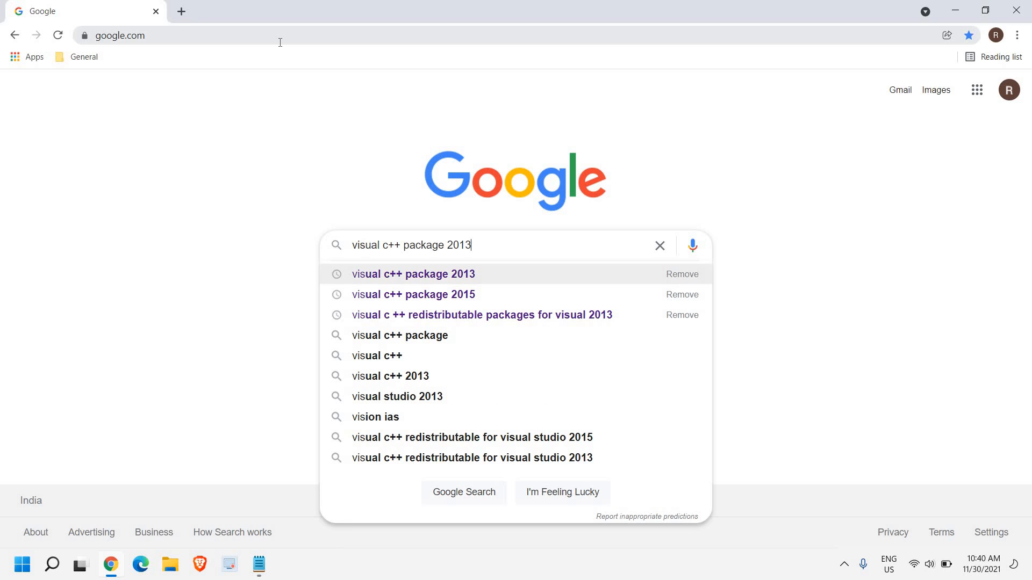
{"action": "left_click", "coordinate": [413, 294]}
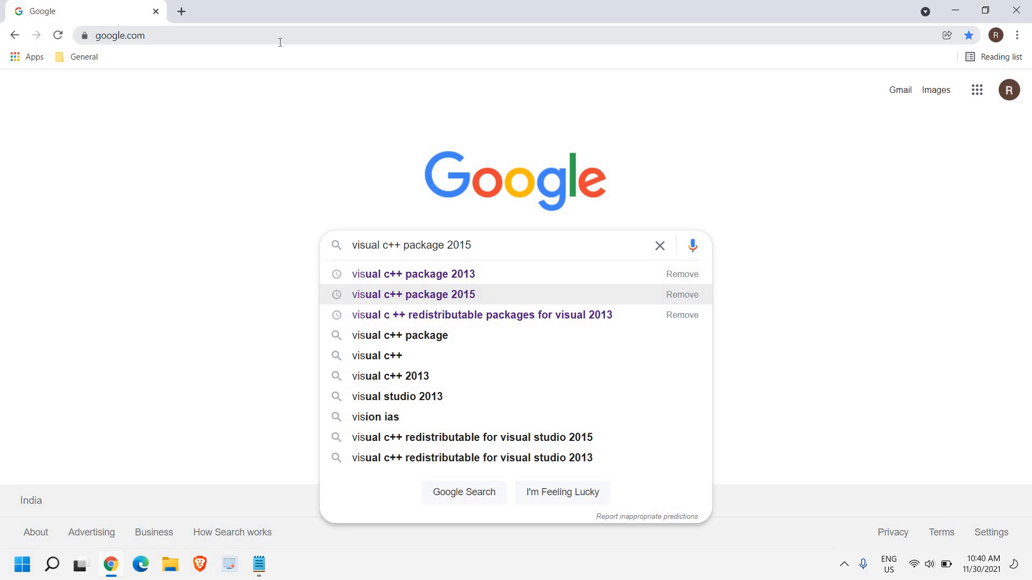
{"action": "left_click", "coordinate": [413, 294]}
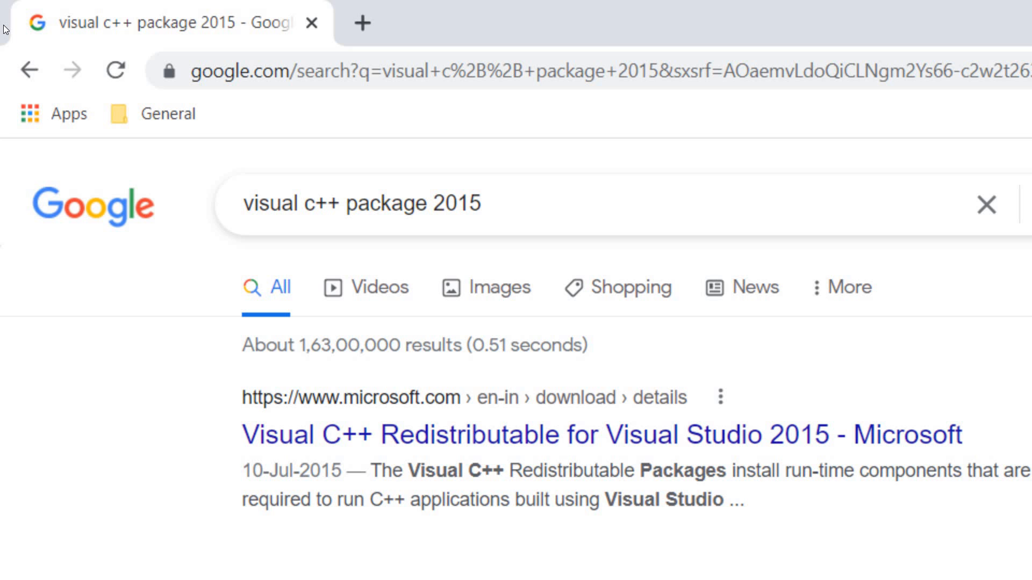
{"action": "mouse_move", "coordinate": [3, 143]}
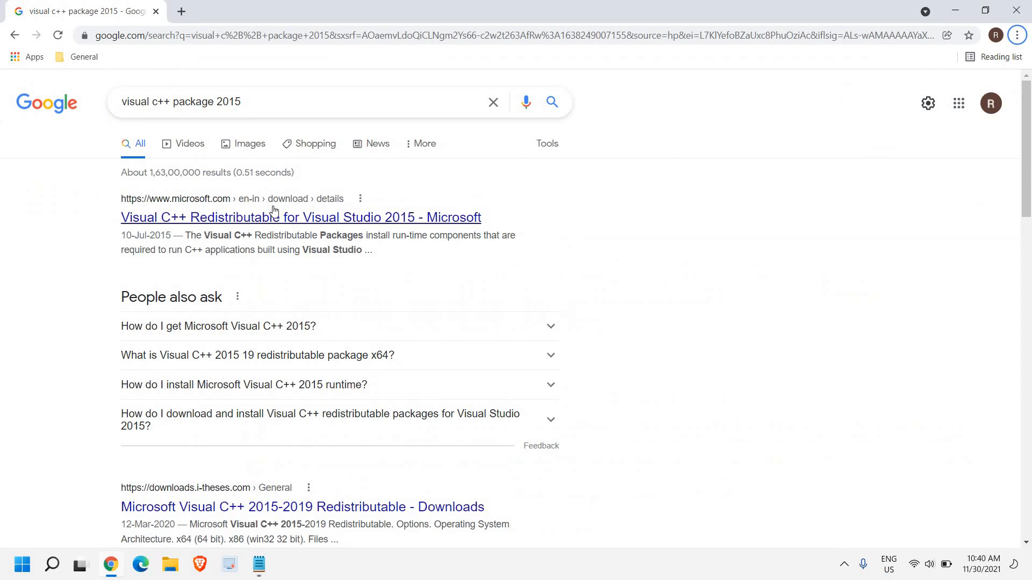
Go to Microsoft's Visual C++ 2015 redistributable page for the vc_redist.x64.exe download
{"action": "left_click", "coordinate": [301, 217]}
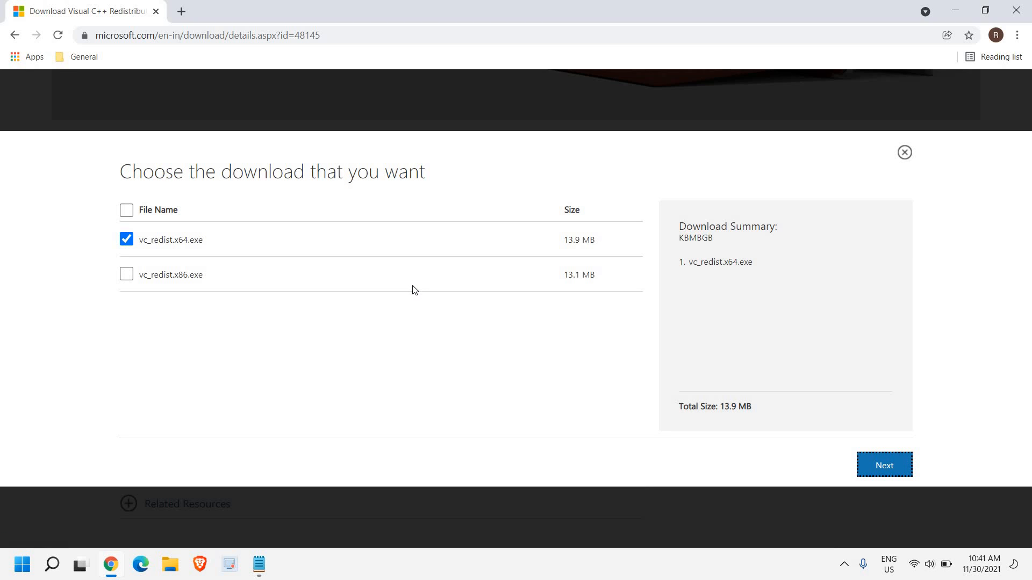
{"action": "mouse_move", "coordinate": [472, 309]}
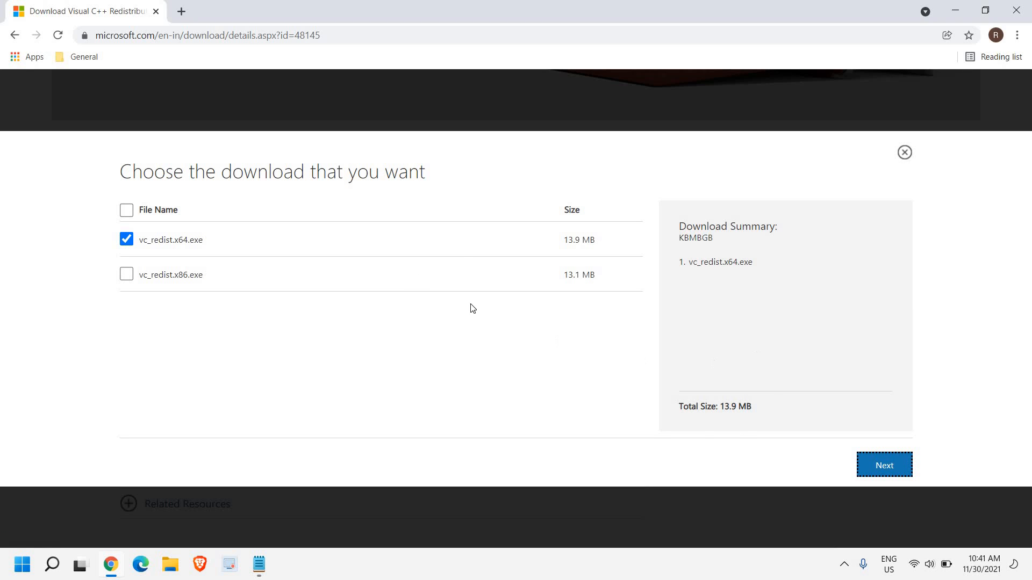
Start an administrator Command Prompt and enter "sfc /scannow" at the prompt without running it
{"action": "left_click", "coordinate": [51, 564]}
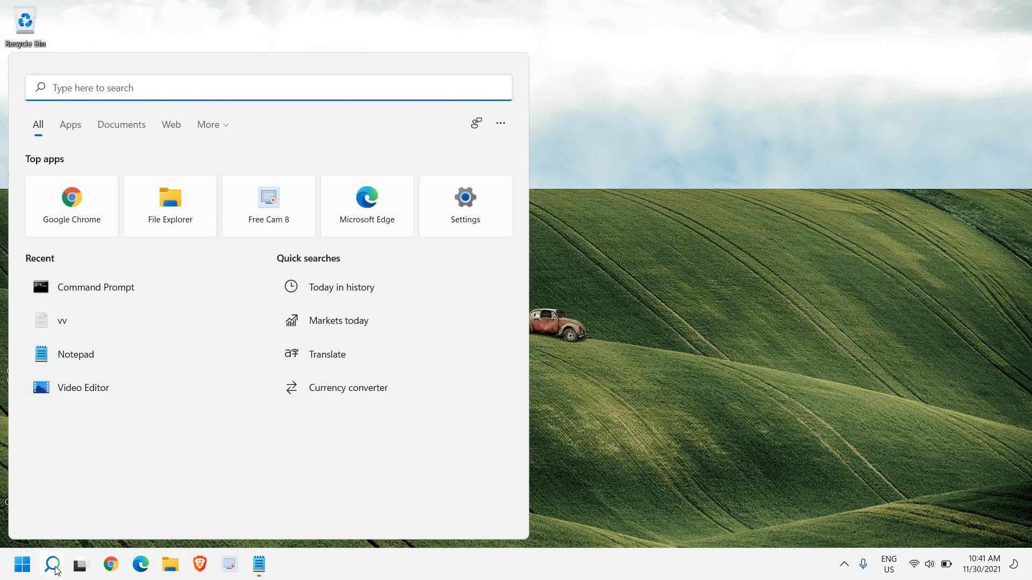
{"action": "type", "text": "cmd"}
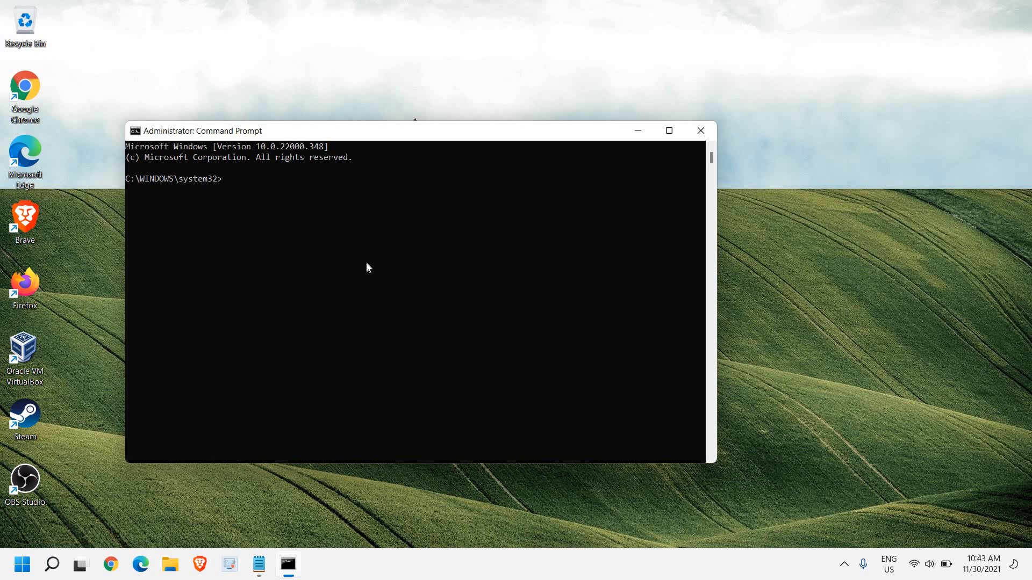
{"action": "type", "text": "sf"}
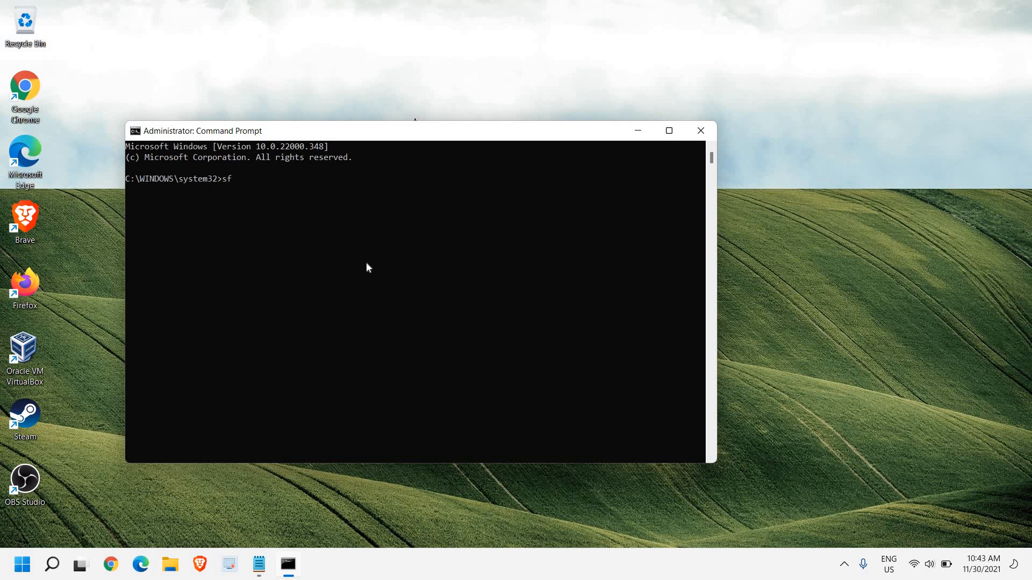
{"action": "type", "text": "c /sca"}
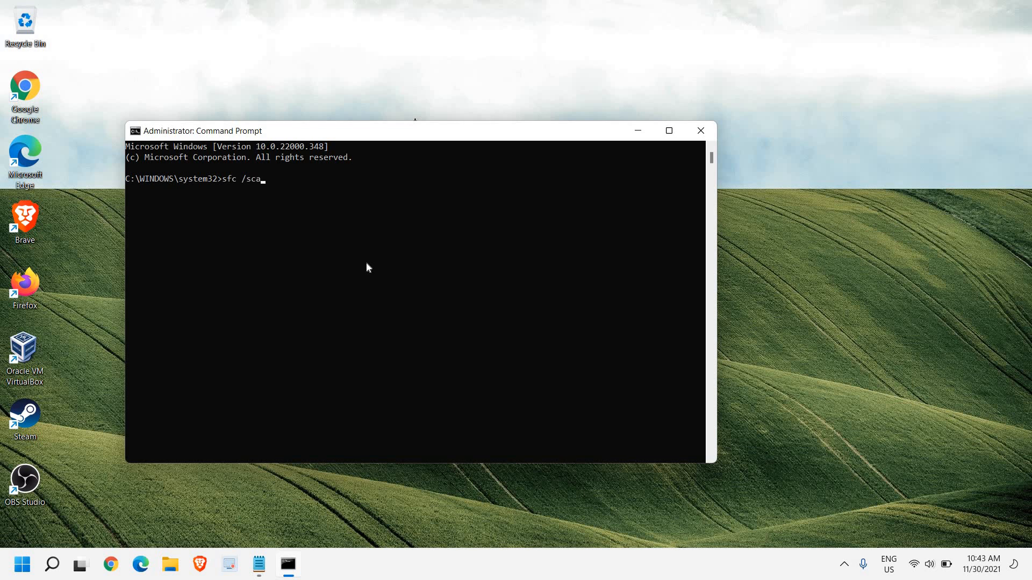
{"action": "type", "text": "nnow"}
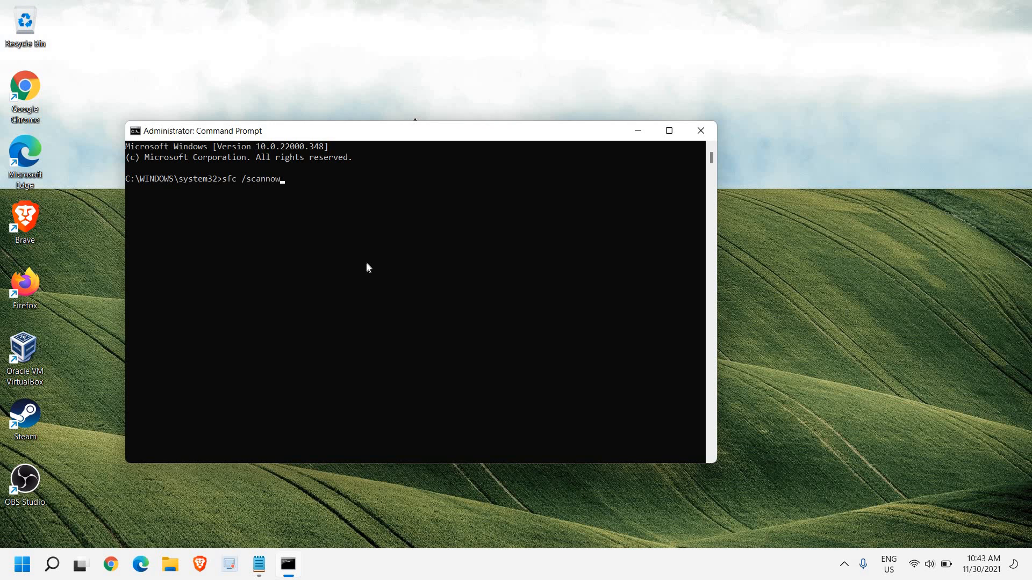